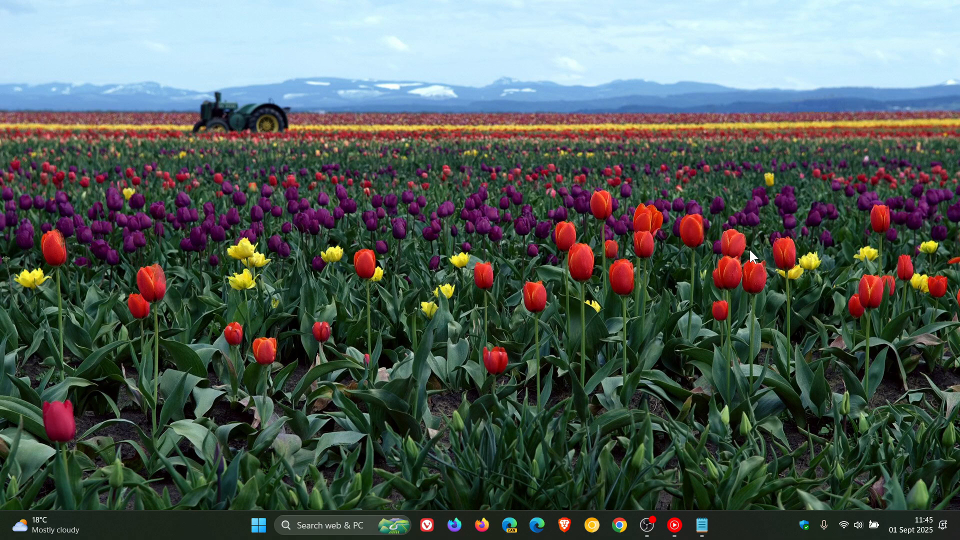
pyautogui.moveTo(275, 522)
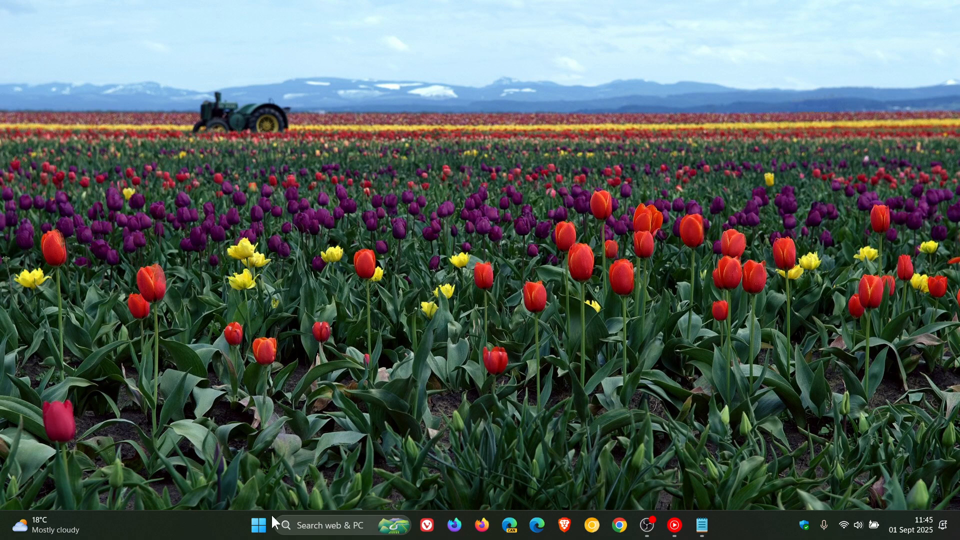
# Step: Launch Settings from the Start menu onto the Windows Update page reporting the system is up to date
pyautogui.click(257, 525)
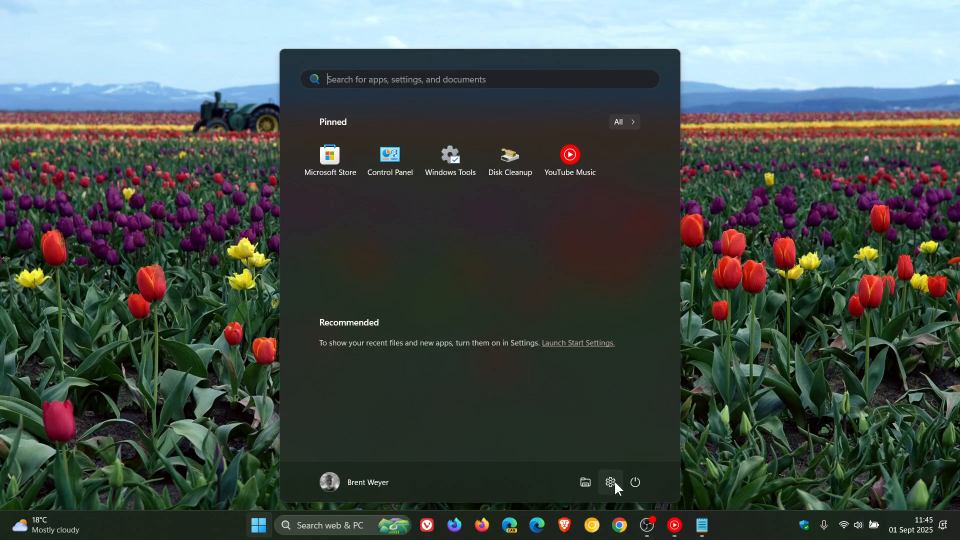
pyautogui.click(611, 482)
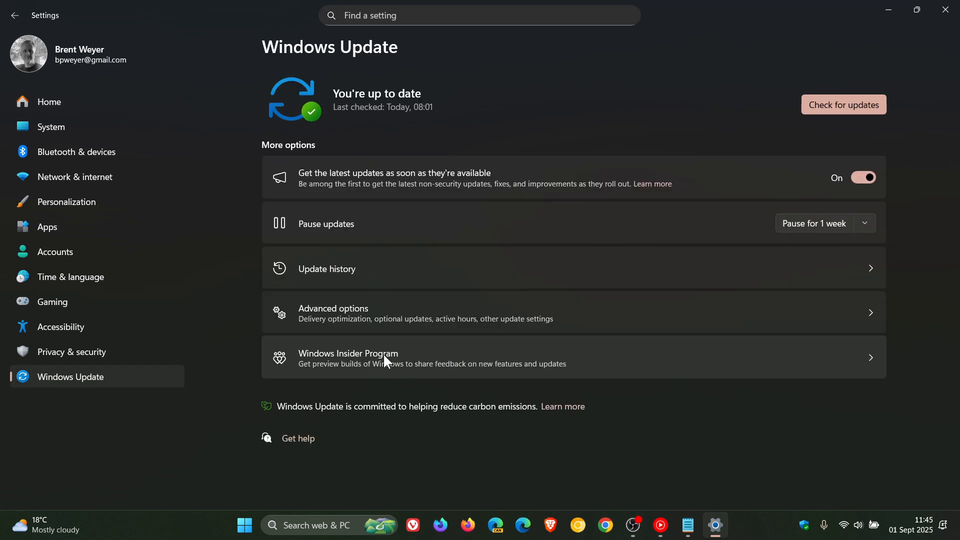
pyautogui.scroll(-3)
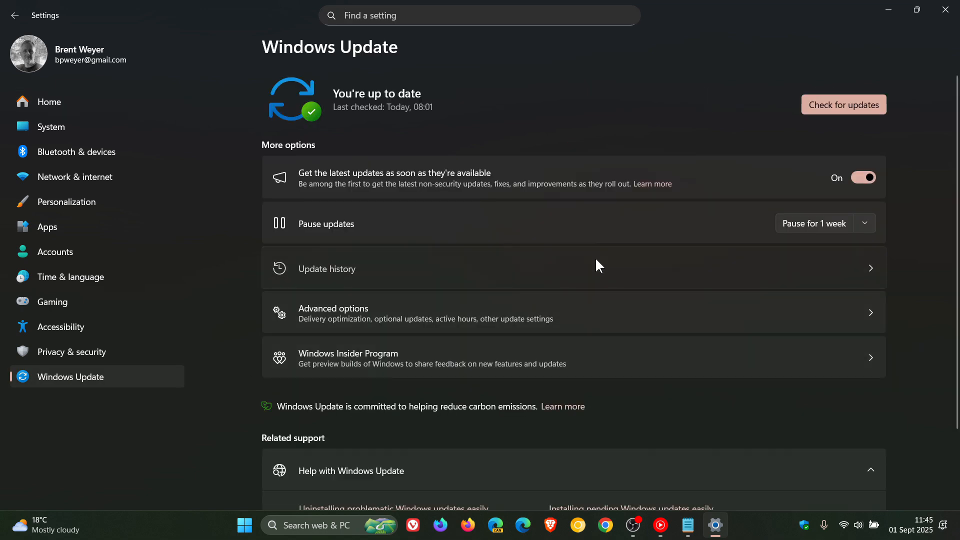
# Step: Show Update history and select the KB5062660 ID in the July preview entry
pyautogui.click(326, 268)
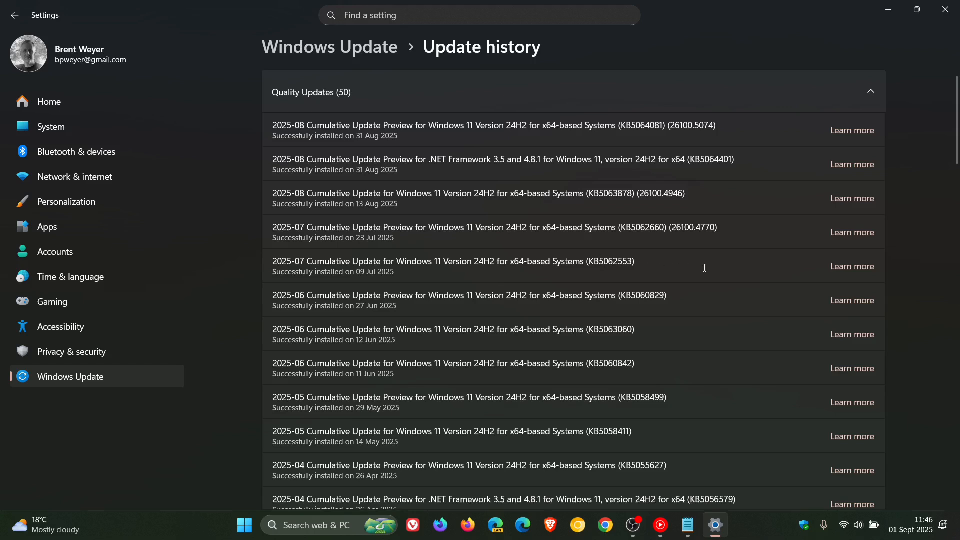
pyautogui.moveTo(713, 266)
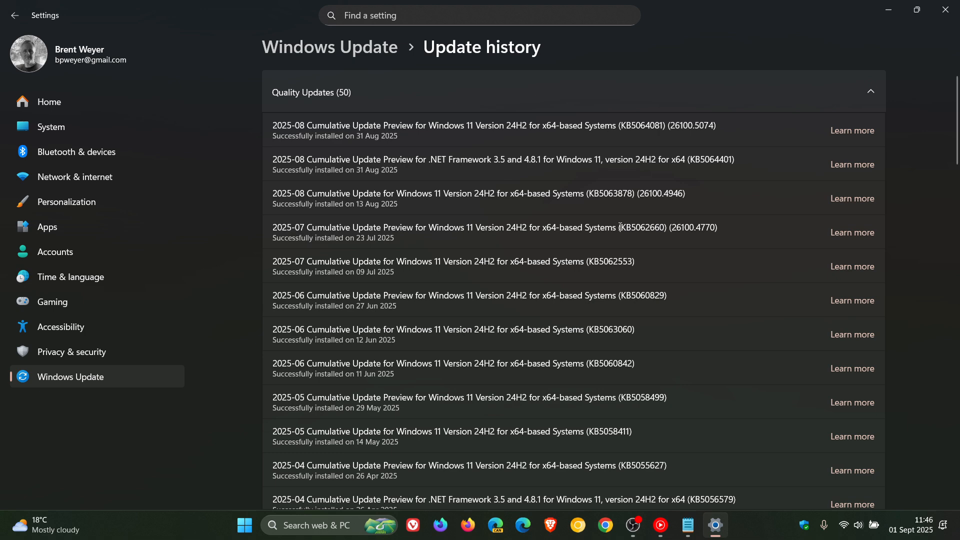
pyautogui.doubleClick(633, 227)
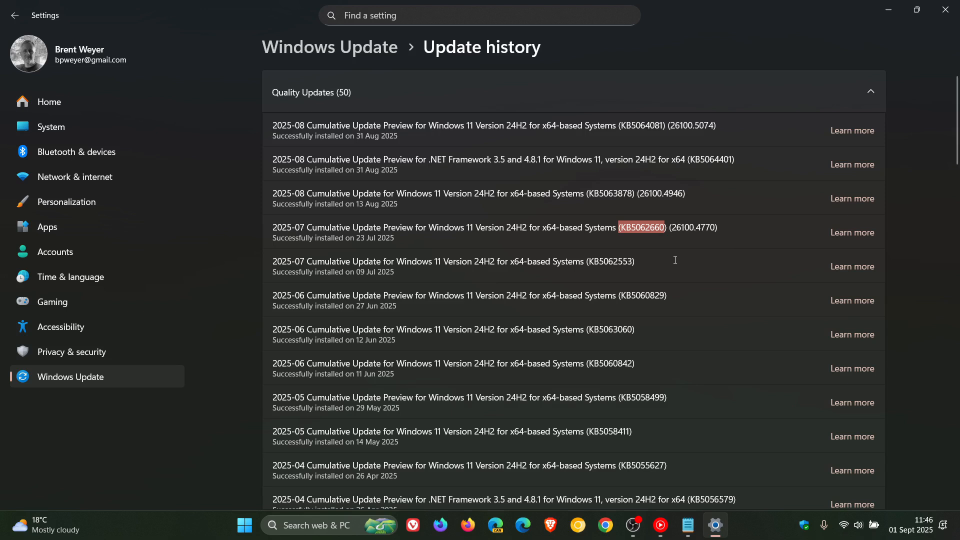
pyautogui.moveTo(673, 258)
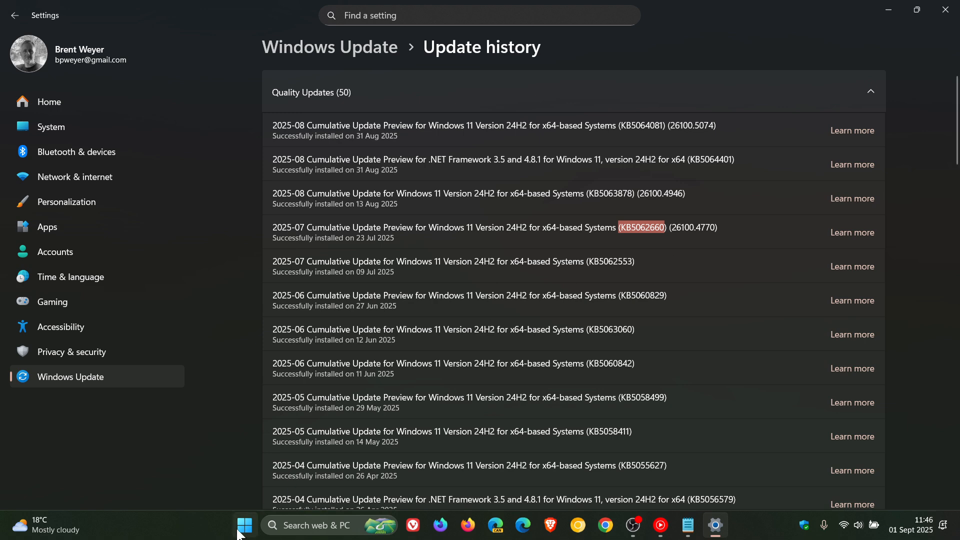
# Step: Launch Event Viewer from the Windows Tools collection in the Start menu
pyautogui.click(244, 525)
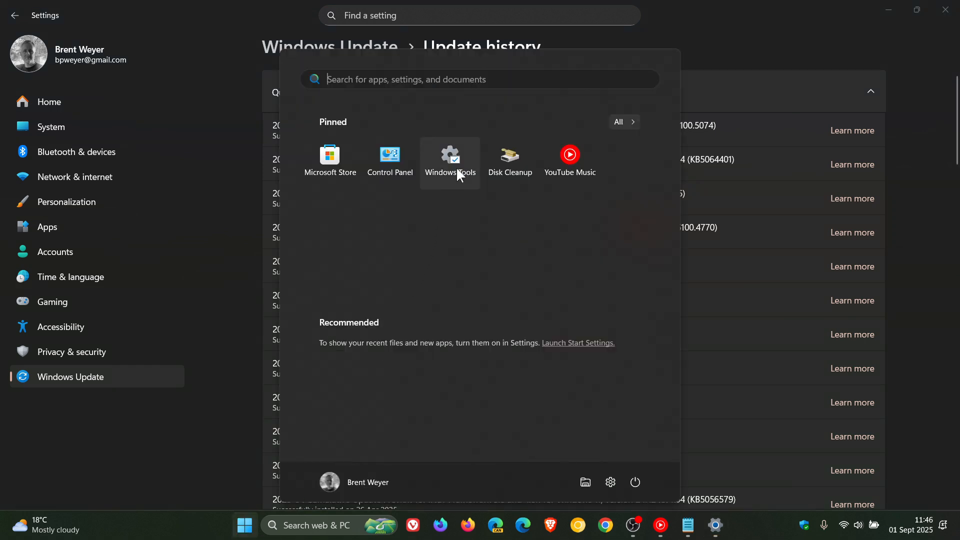
pyautogui.click(449, 157)
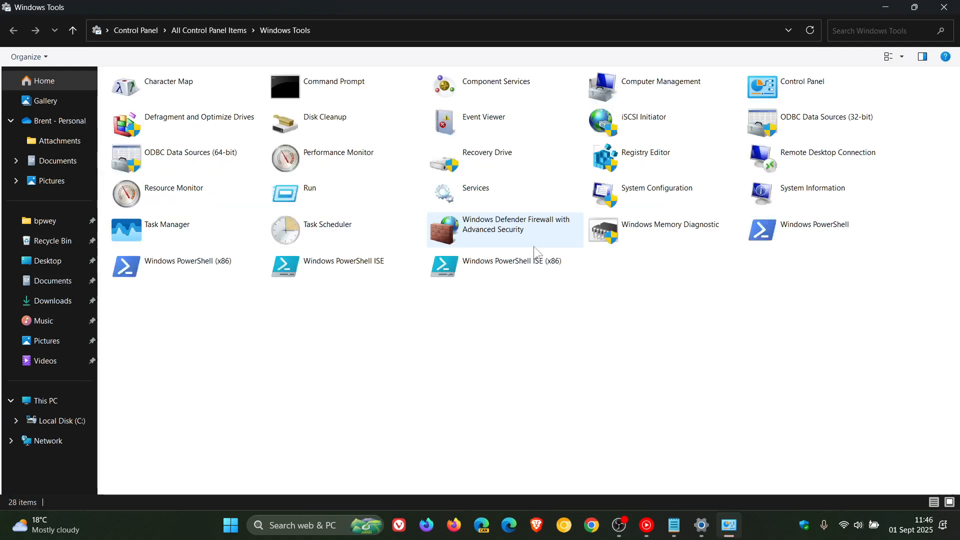
pyautogui.click(484, 121)
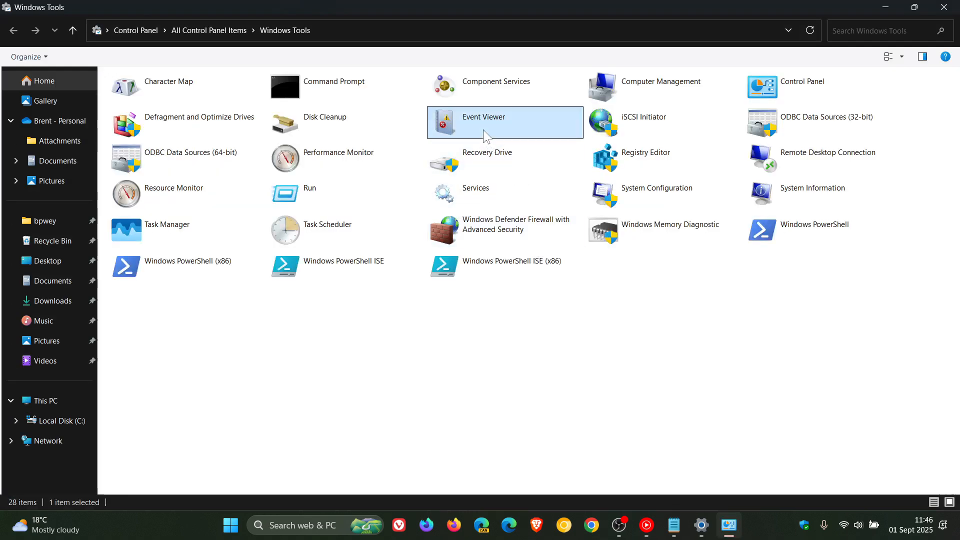
pyautogui.doubleClick(483, 122)
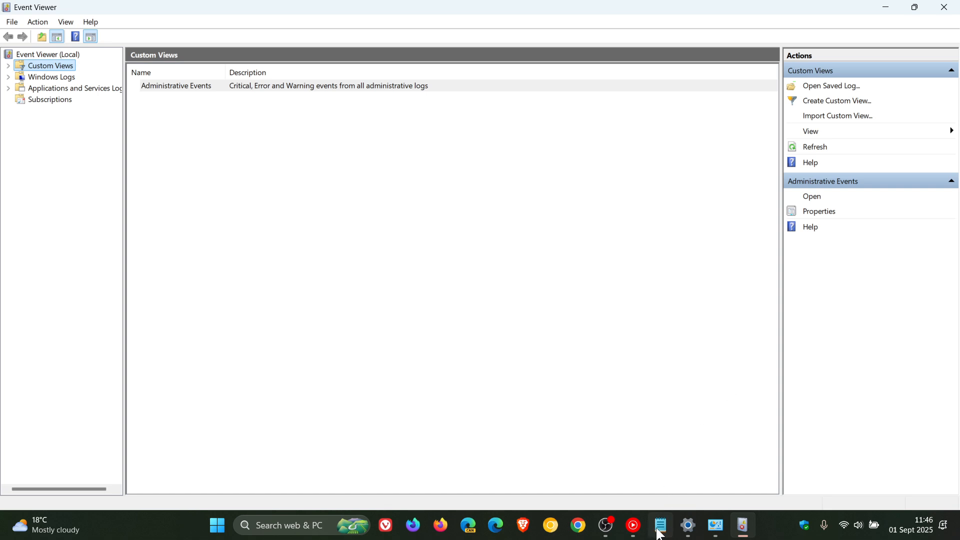
# Step: Bring the Notepad note quoting the Pluton Cryptographic Provider initialization failure to the front
pyautogui.click(661, 525)
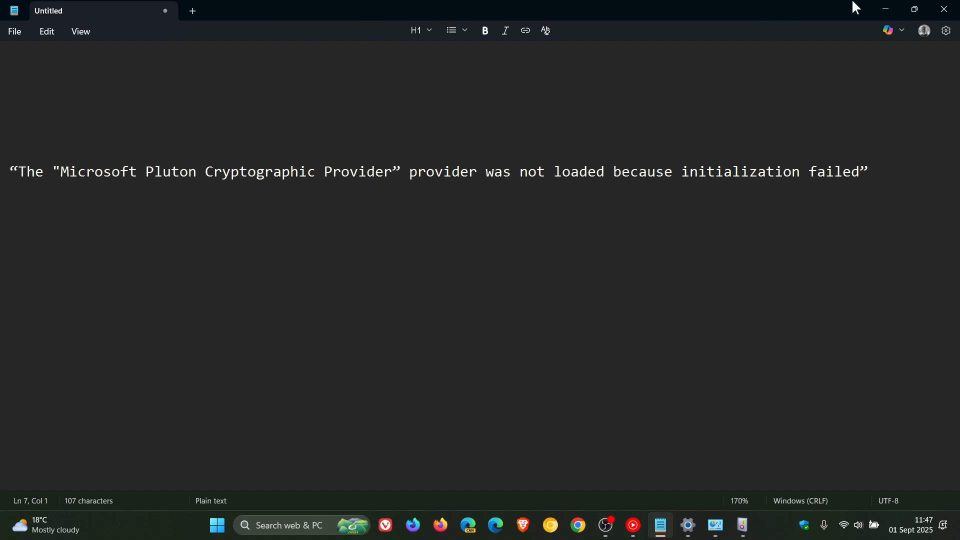
pyautogui.moveTo(885, 9)
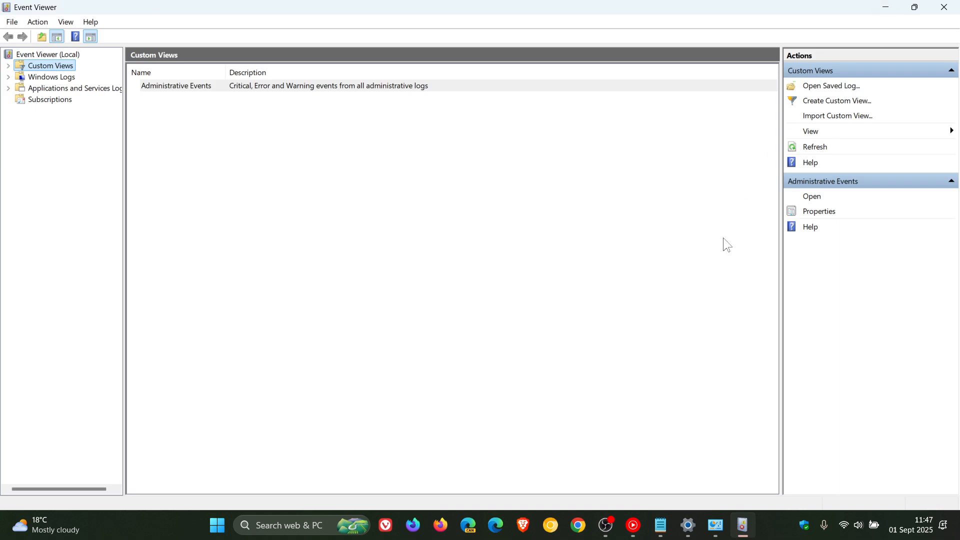
pyautogui.moveTo(937, 24)
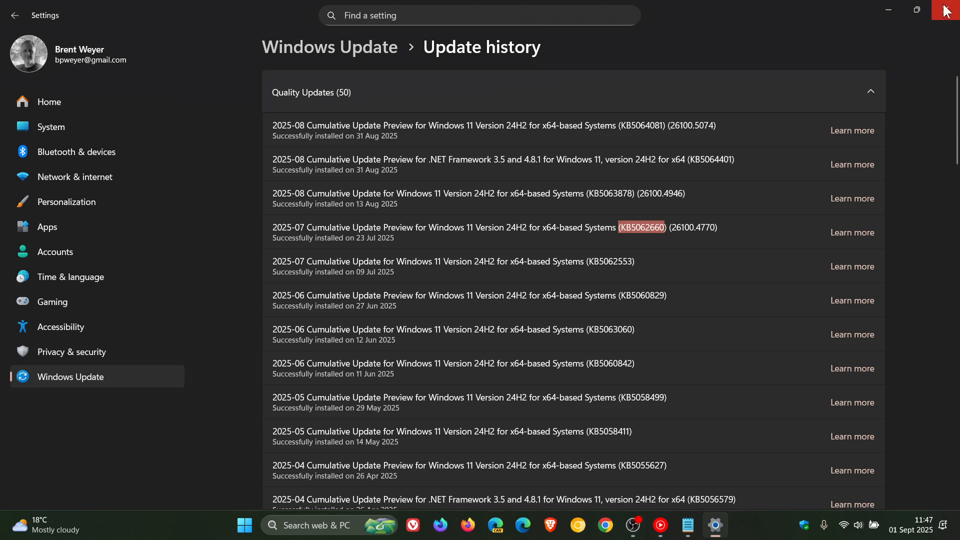
pyautogui.moveTo(756, 302)
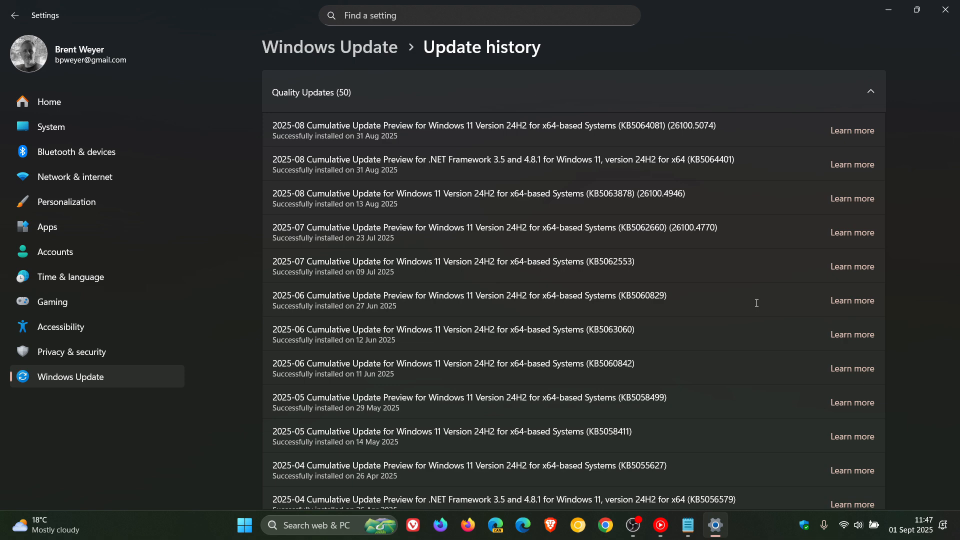
pyautogui.moveTo(619, 127)
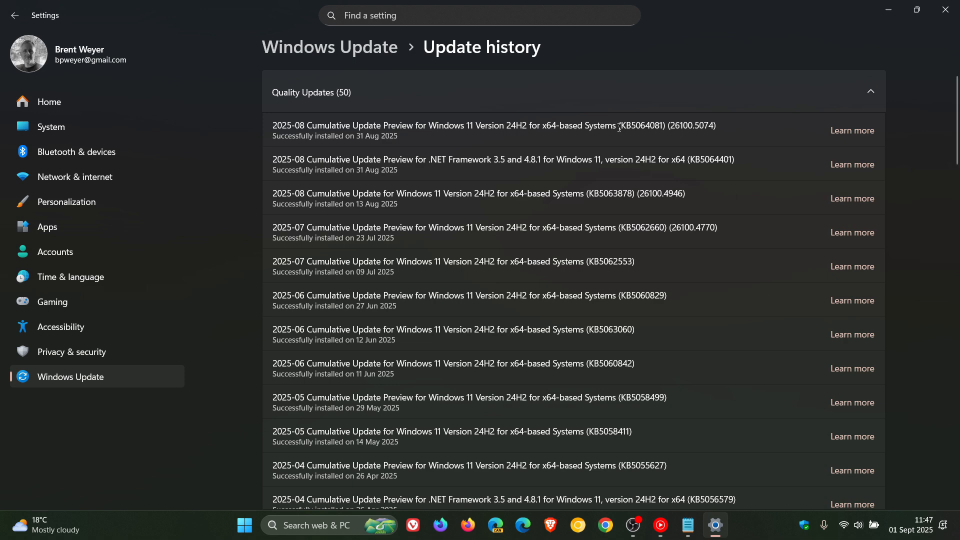
# Step: Select the KB5064081 ID in the August preview entry, then close Settings to the desktop
pyautogui.doubleClick(637, 126)
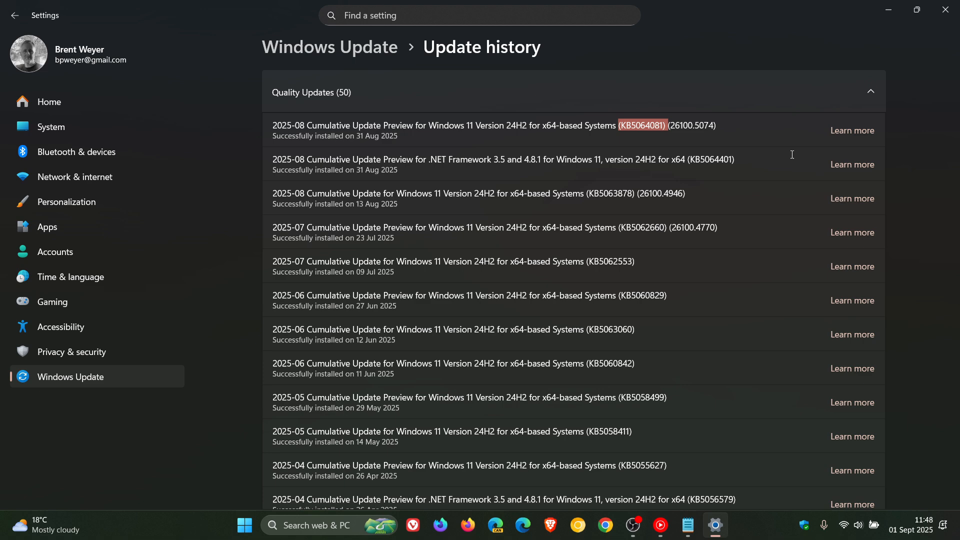
pyautogui.moveTo(795, 159)
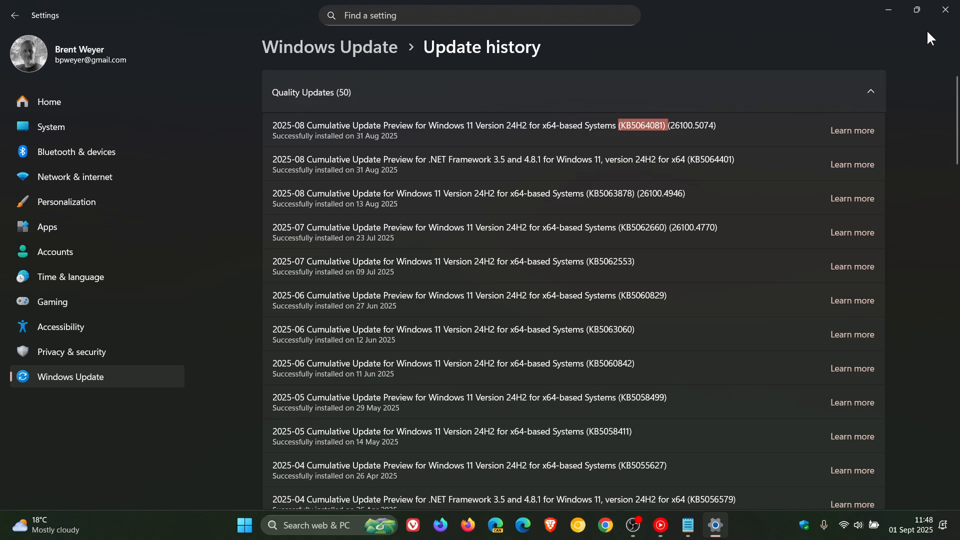
pyautogui.click(945, 10)
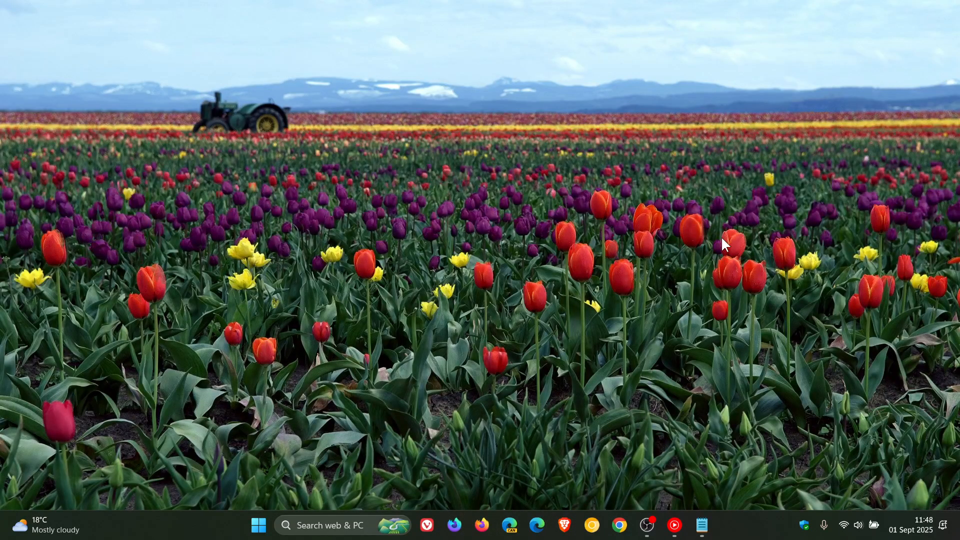